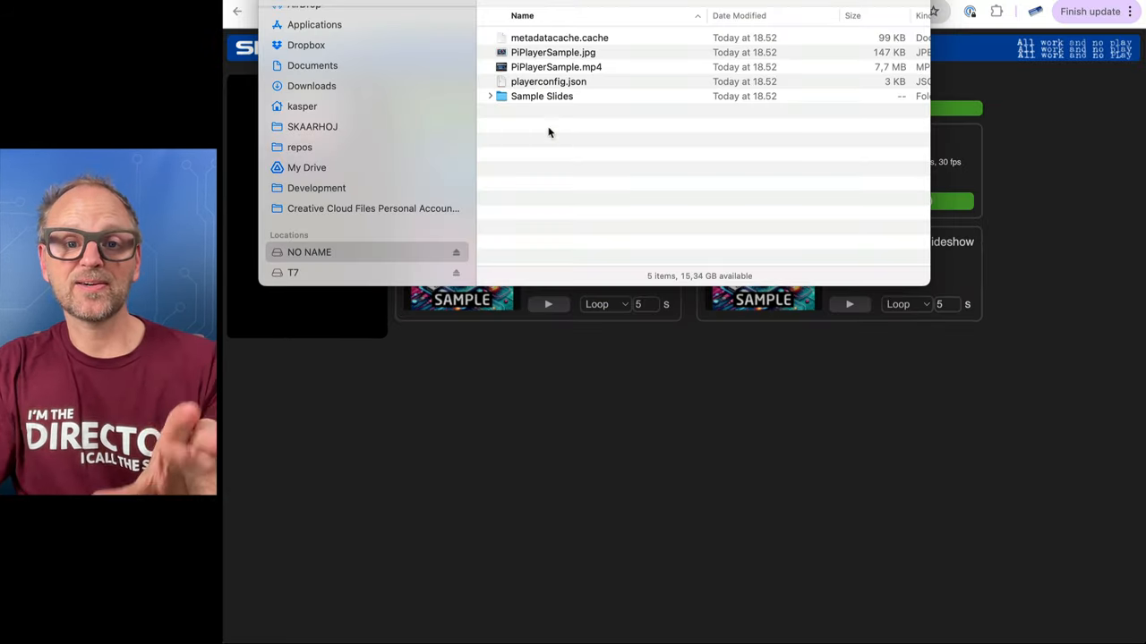
- Expand Sample Slides on the NO NAME drive and select PiPlayerSample.mp4
click(490, 96)
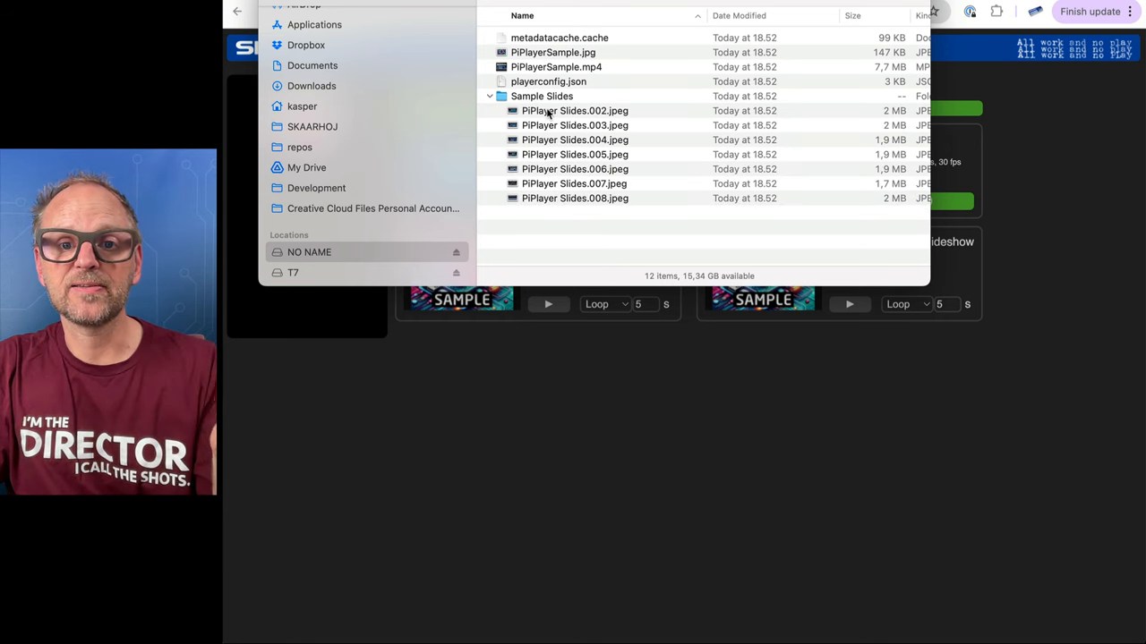
click(575, 111)
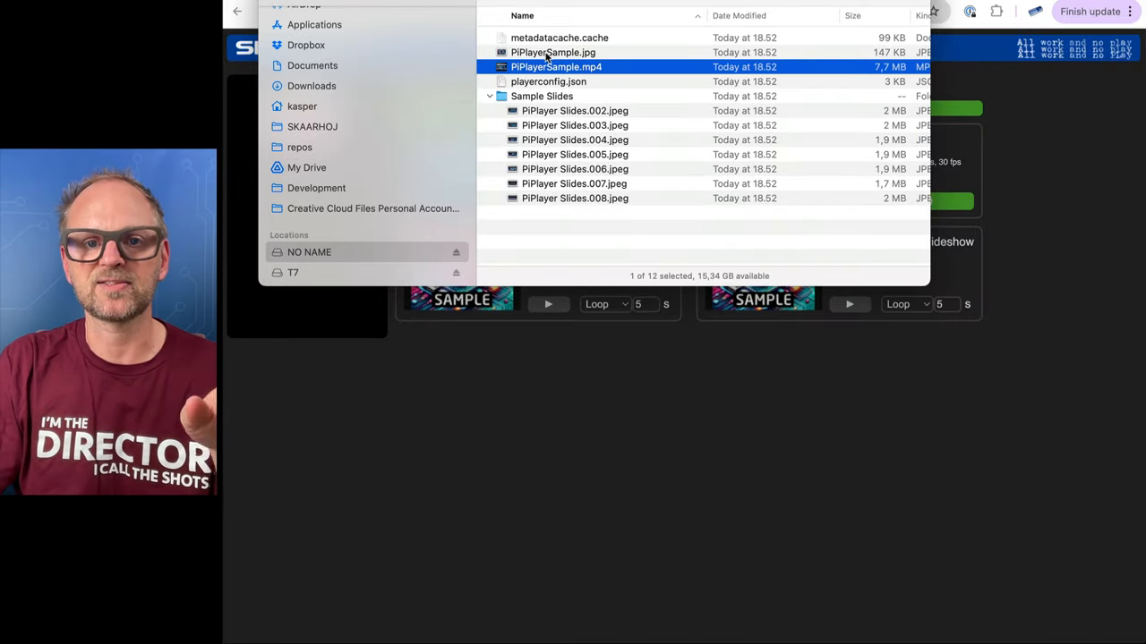
click(553, 52)
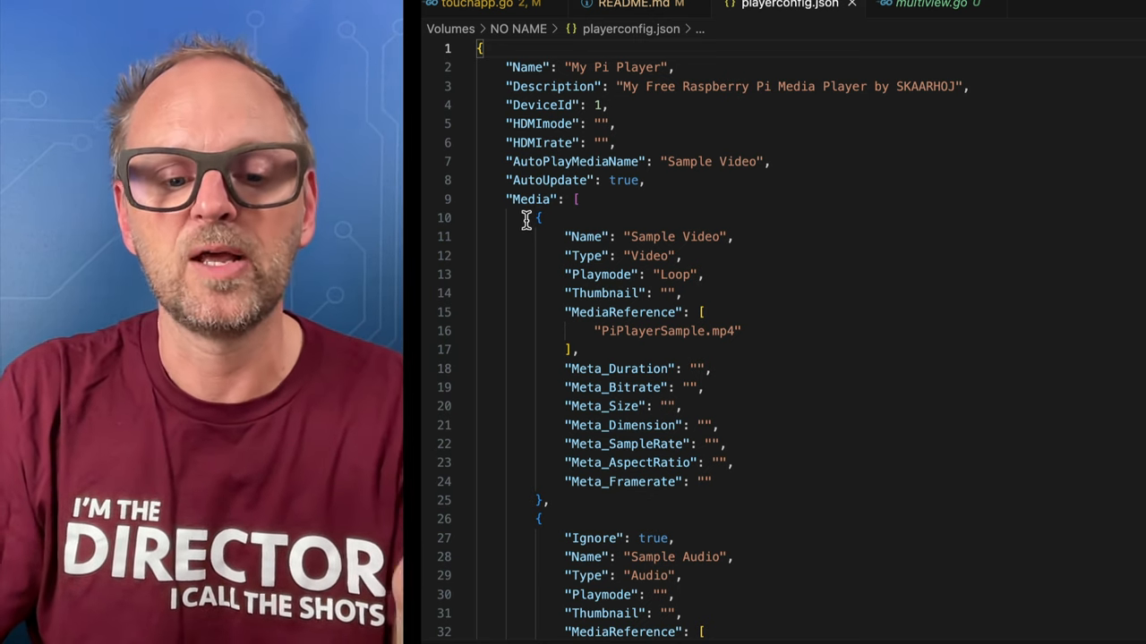
mouse_move(684, 331)
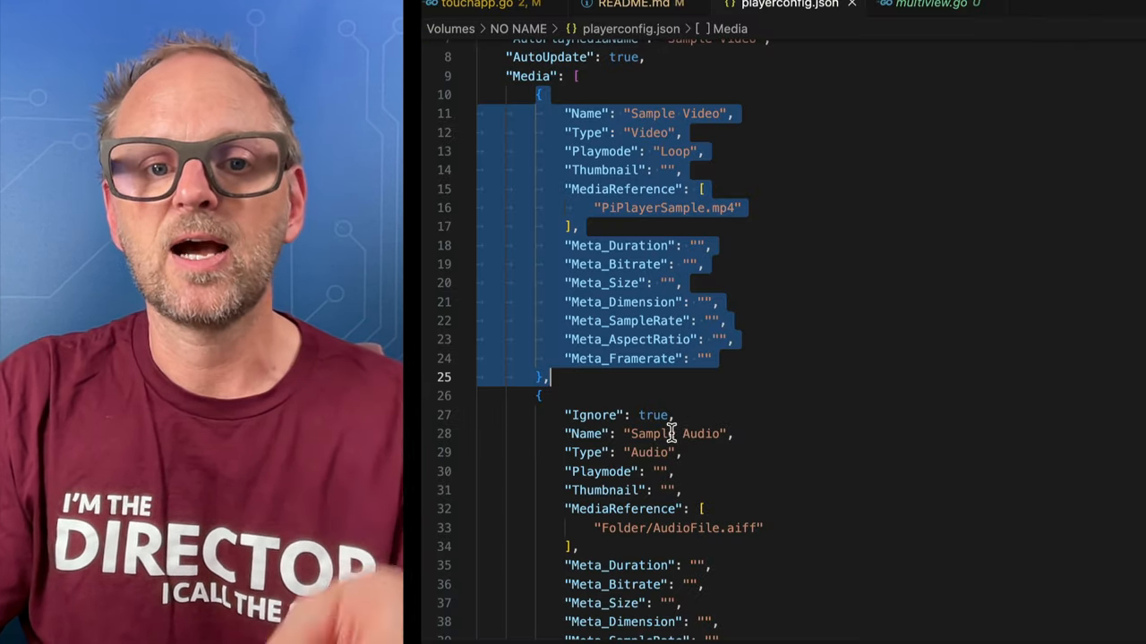
- Delete the Sample Audio media entry from playerconfig.json
scroll(down, 3)
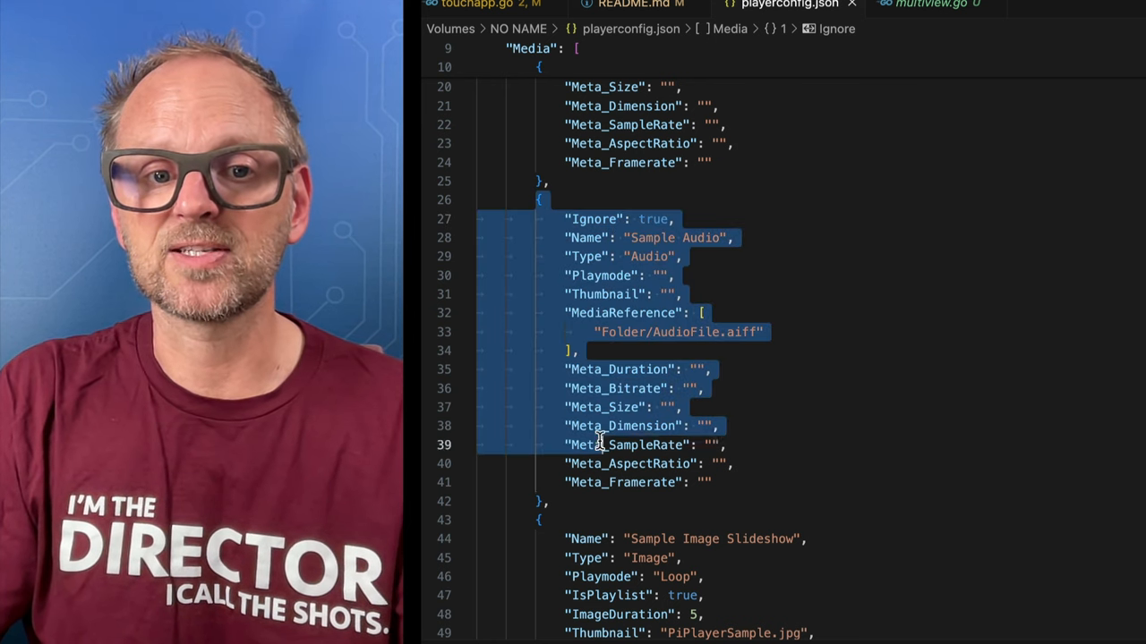
key(Delete)
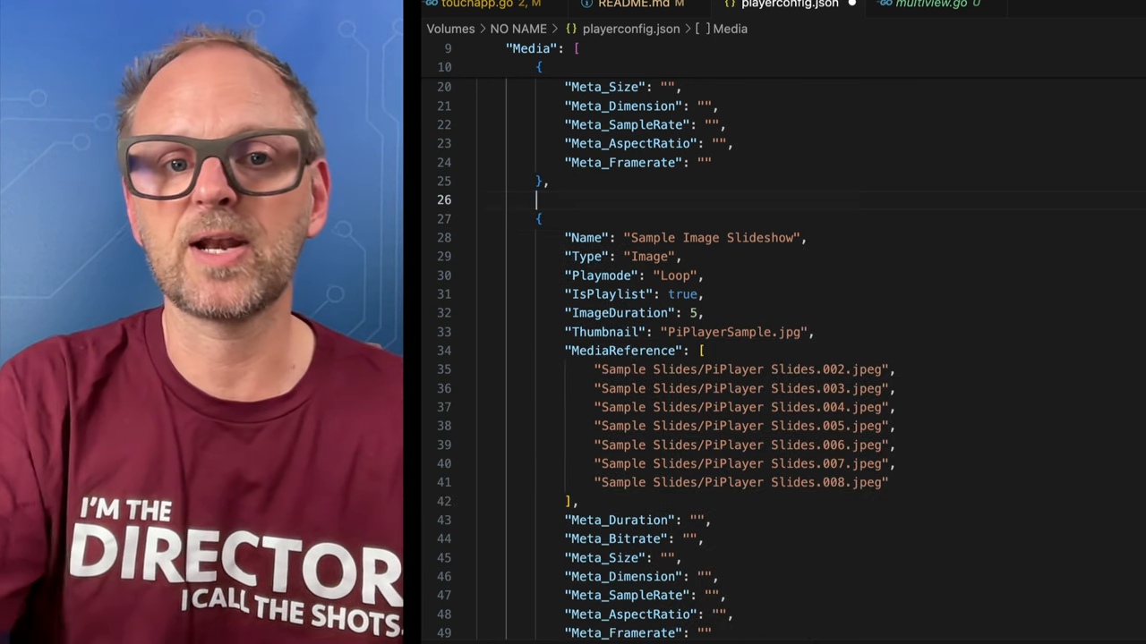
scroll(down, 3)
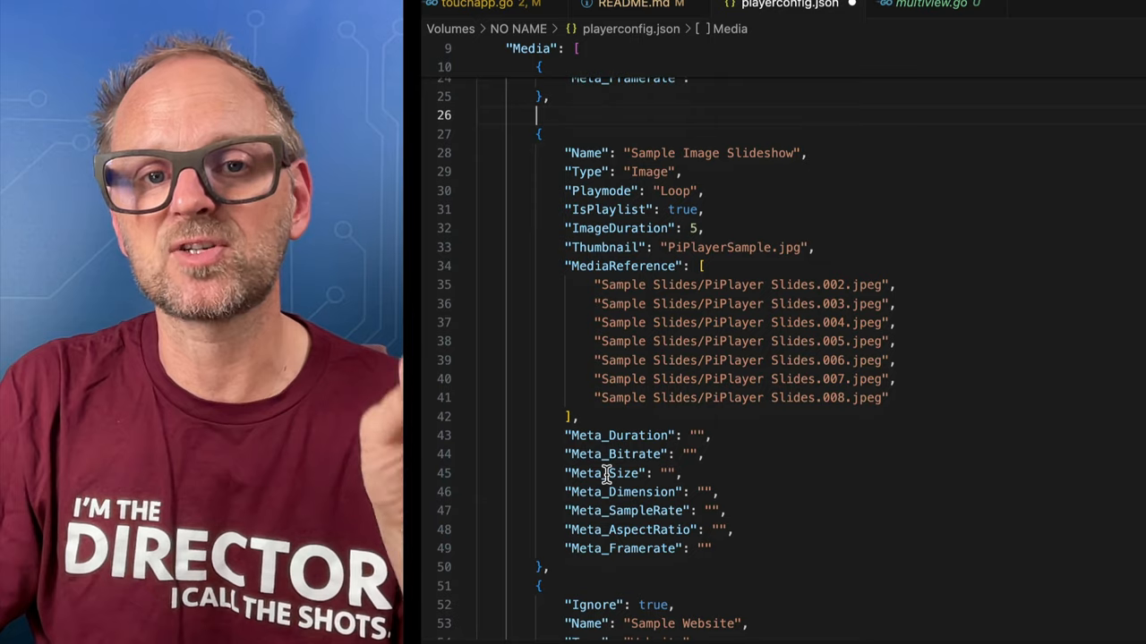
scroll(down, 3)
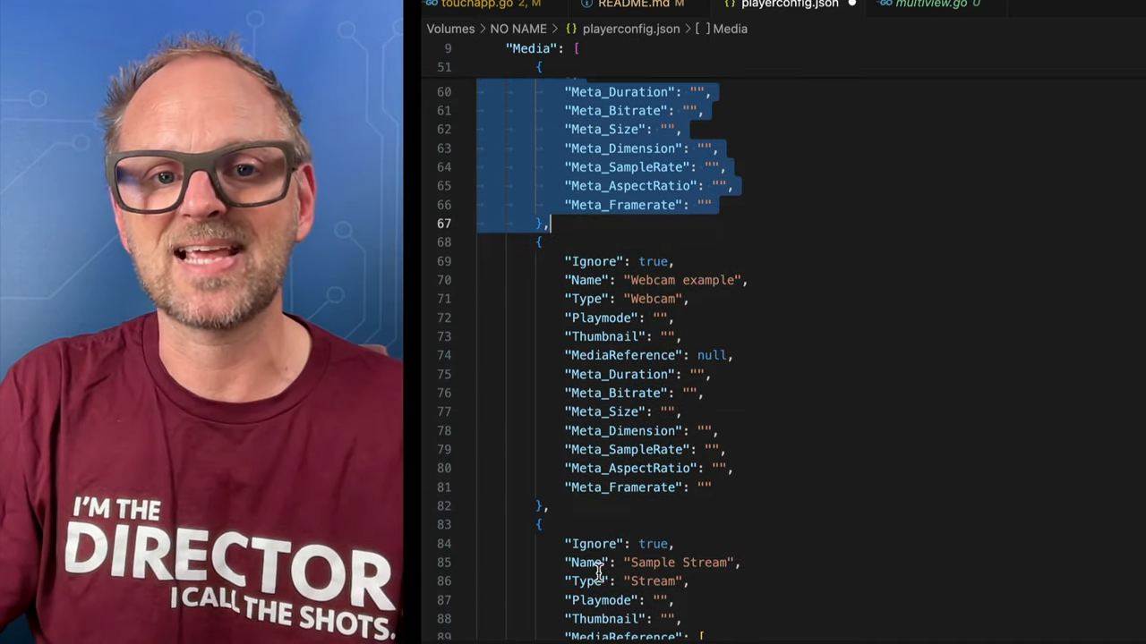
scroll(down, 3)
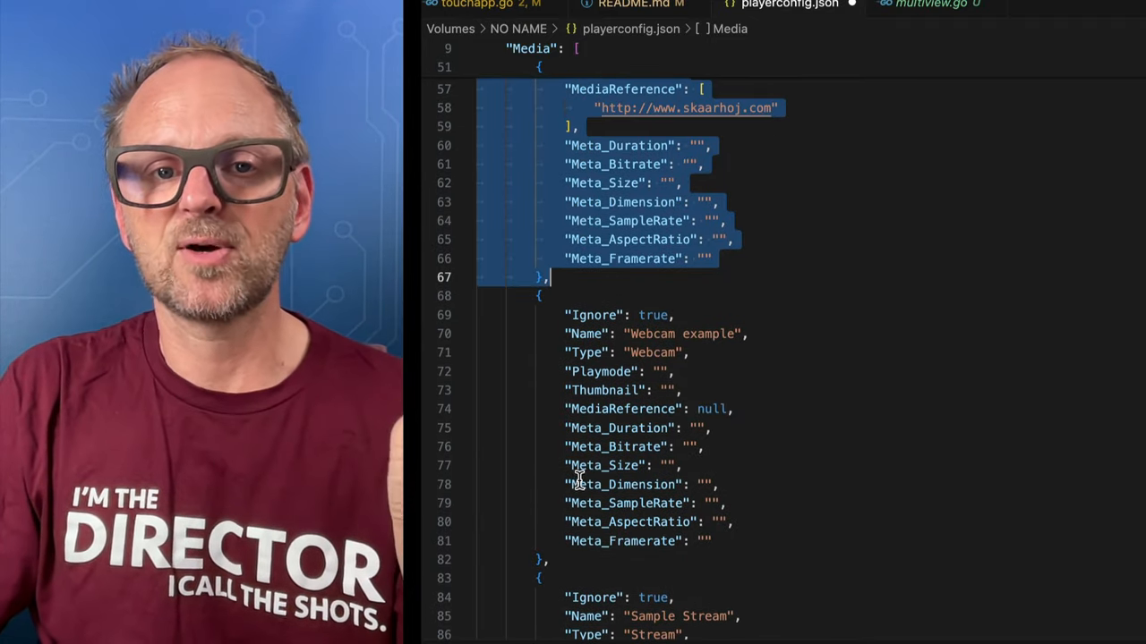
- Remove the "Ignore": true line so the Sample Website entry becomes active
scroll(up, 3)
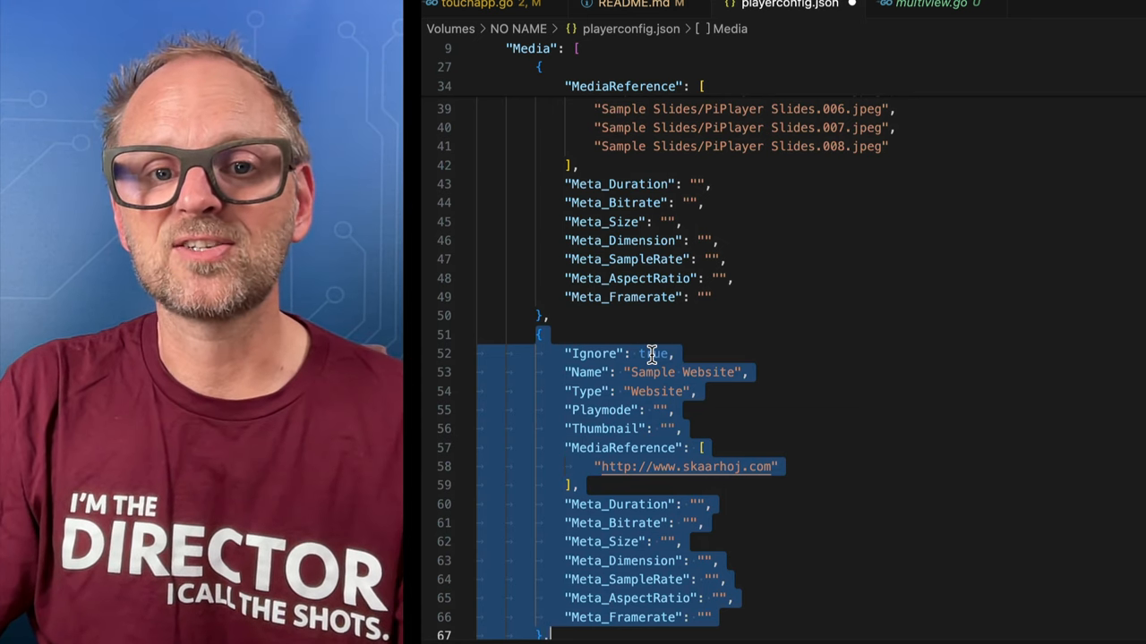
click(654, 352)
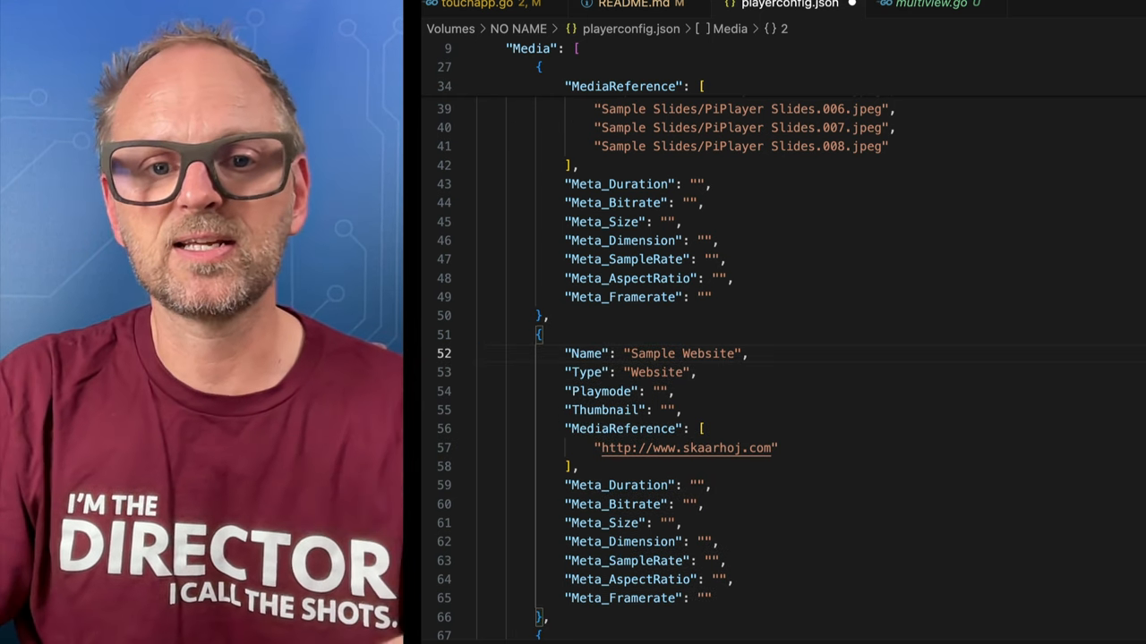
mouse_move(684, 447)
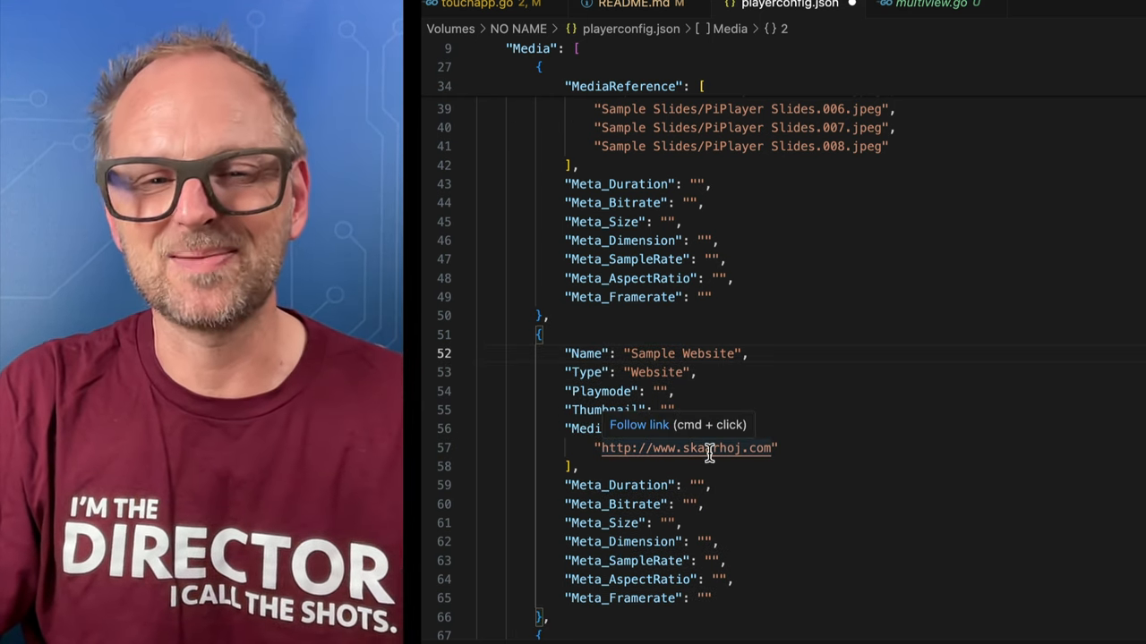
scroll(up, 3)
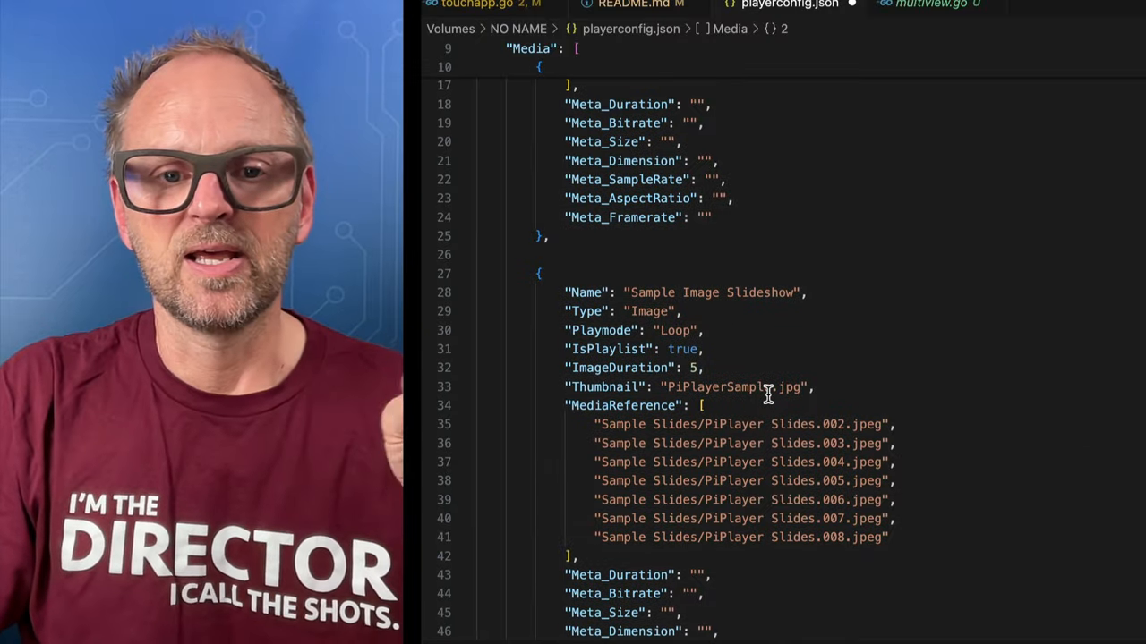
scroll(down, 3)
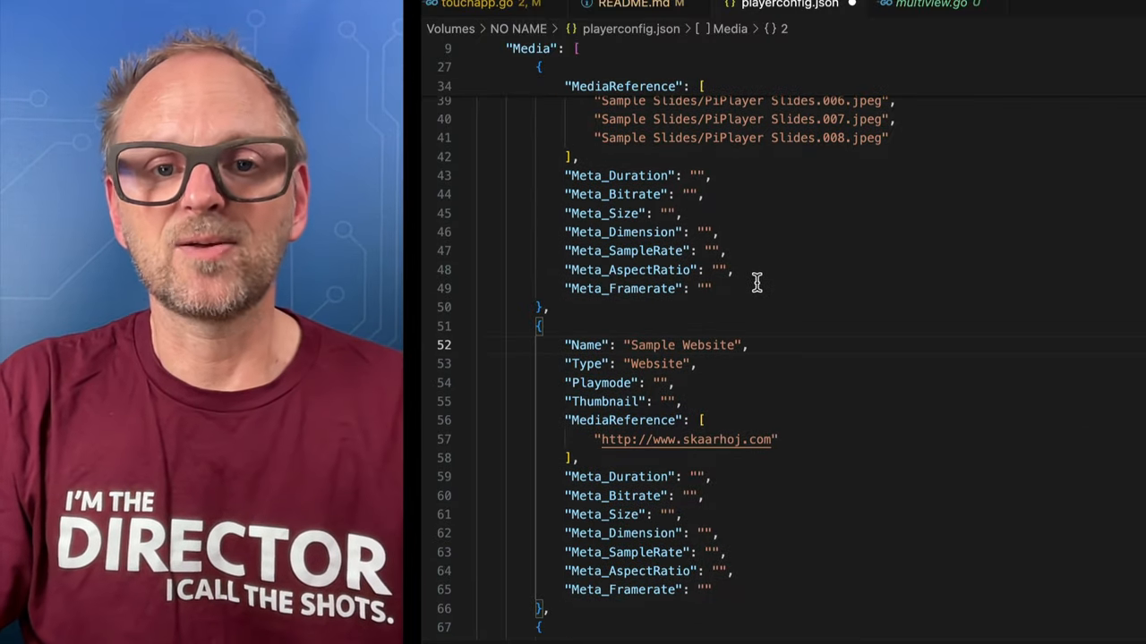
scroll(up, 3)
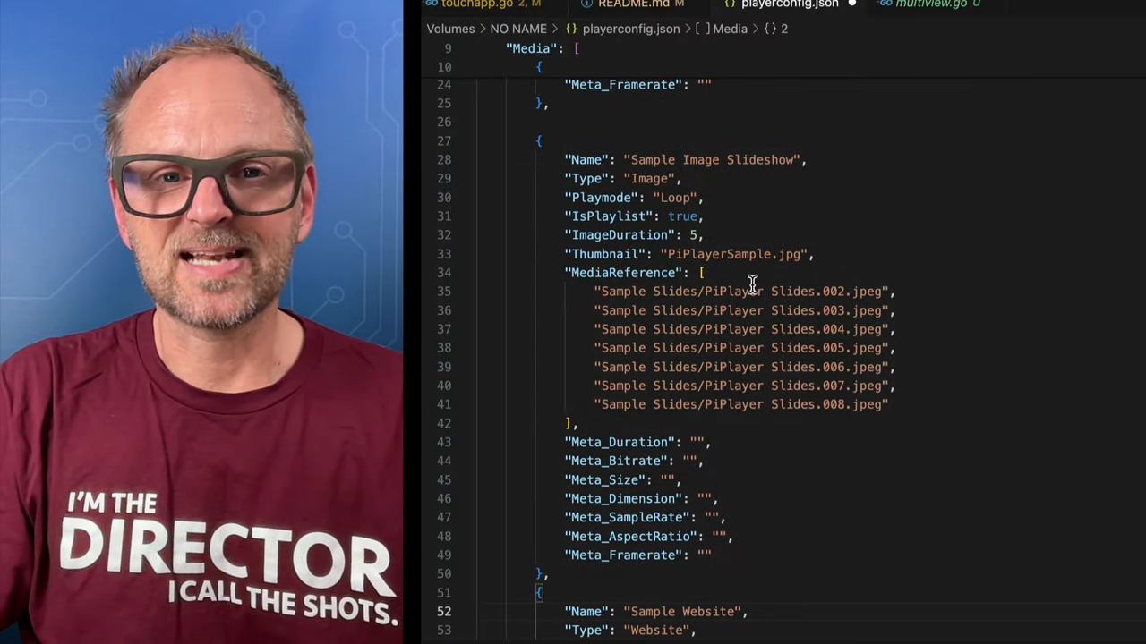
click(691, 234)
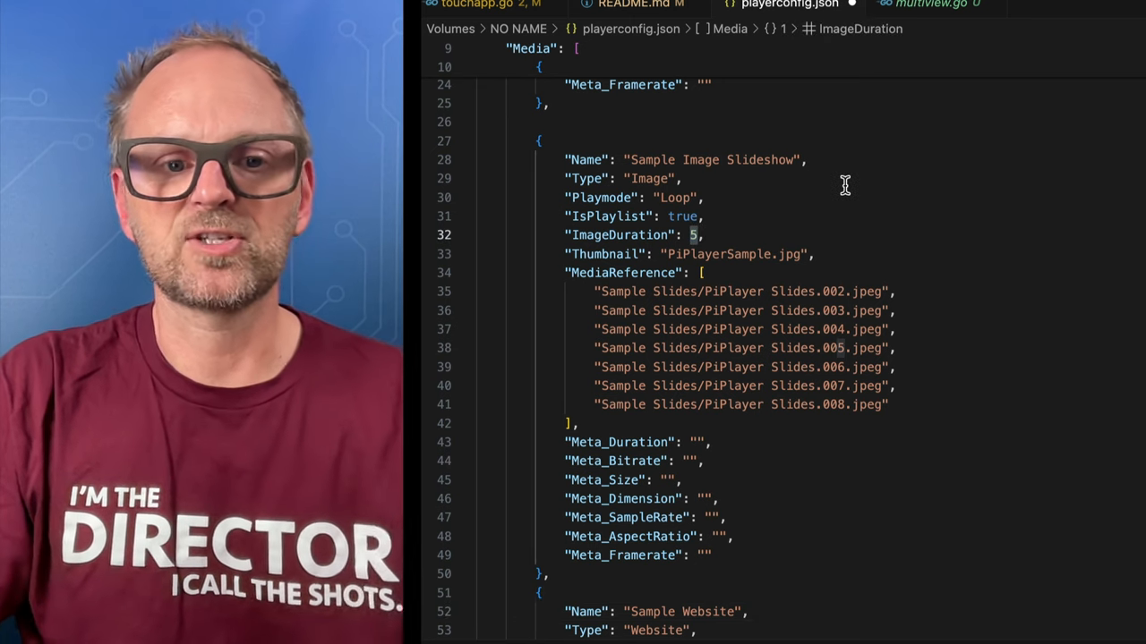
text(10)
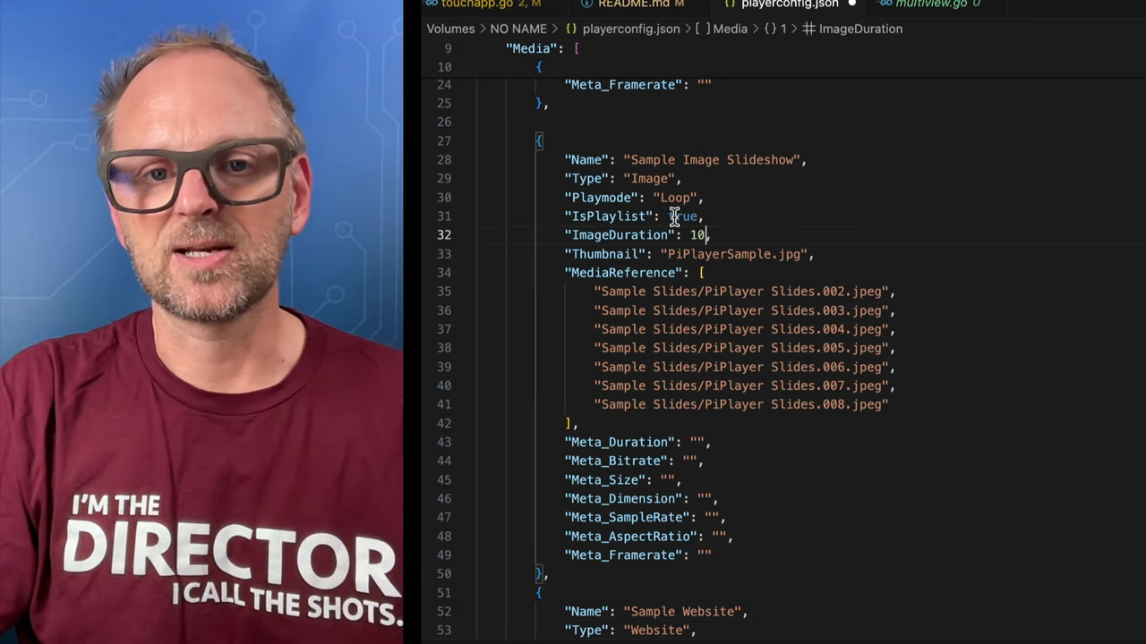
scroll(up, 3)
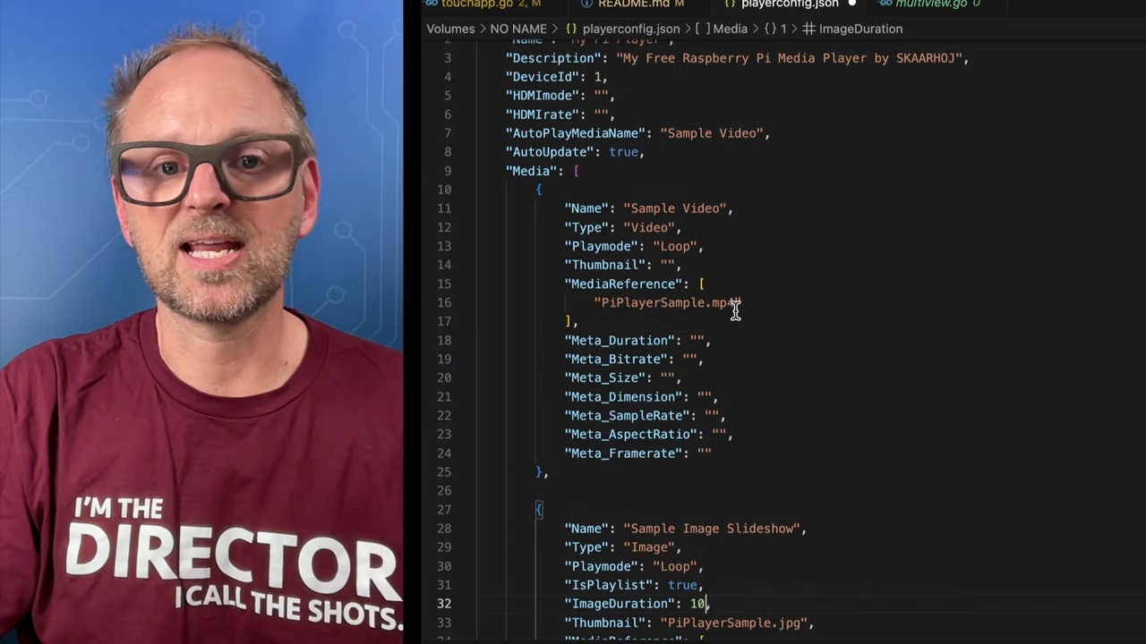
double_click(666, 297)
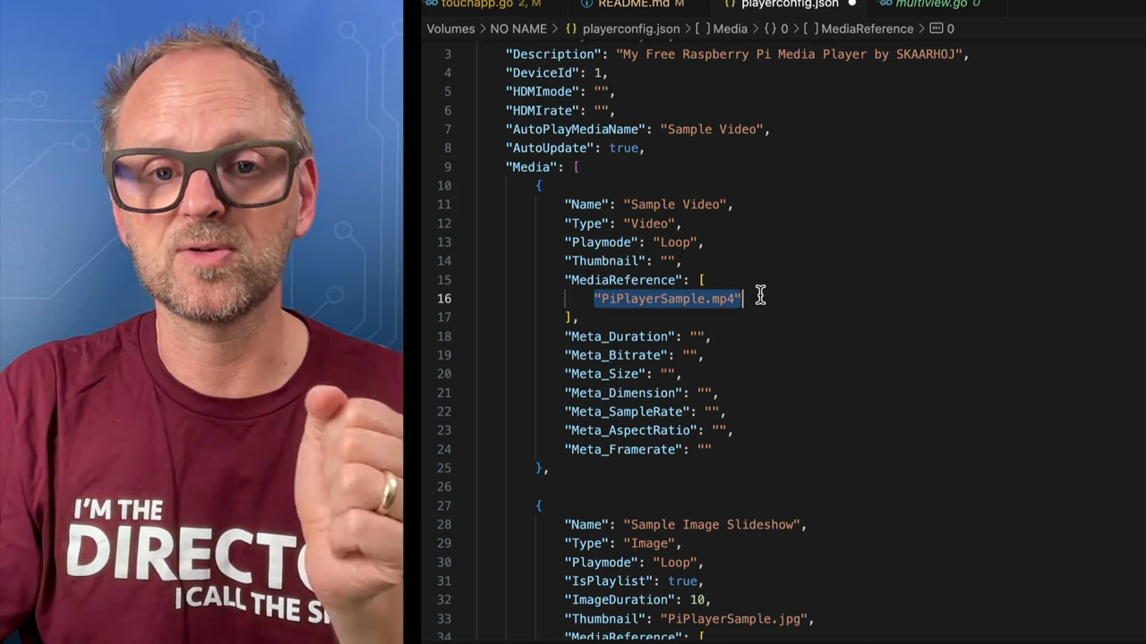
mouse_move(664, 261)
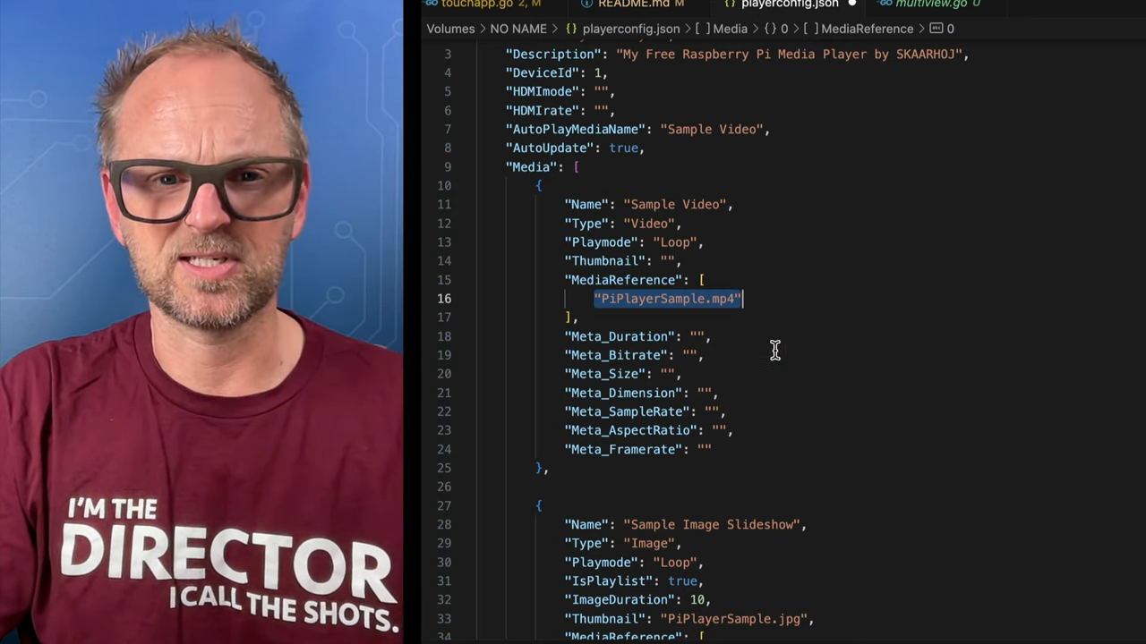
scroll(down, 3)
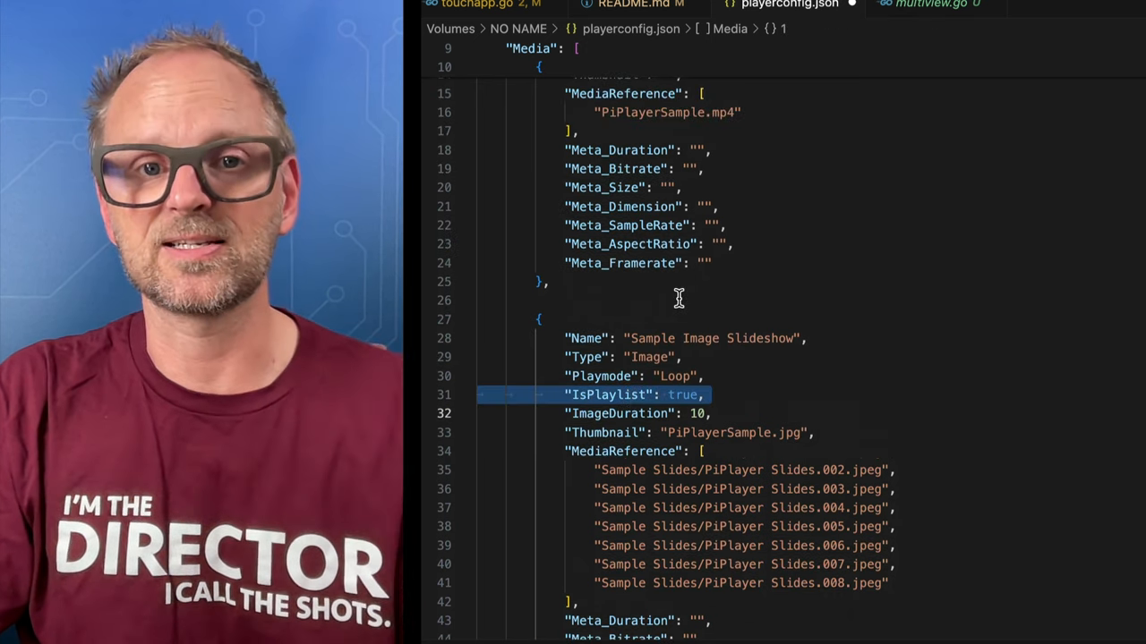
scroll(up, 3)
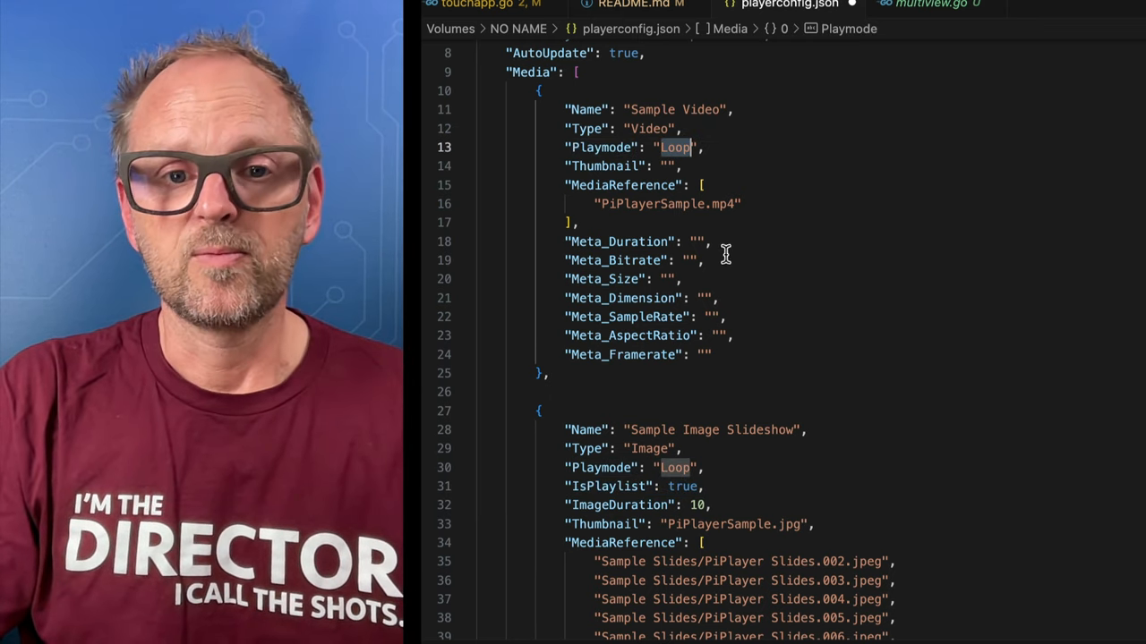
scroll(down, 3)
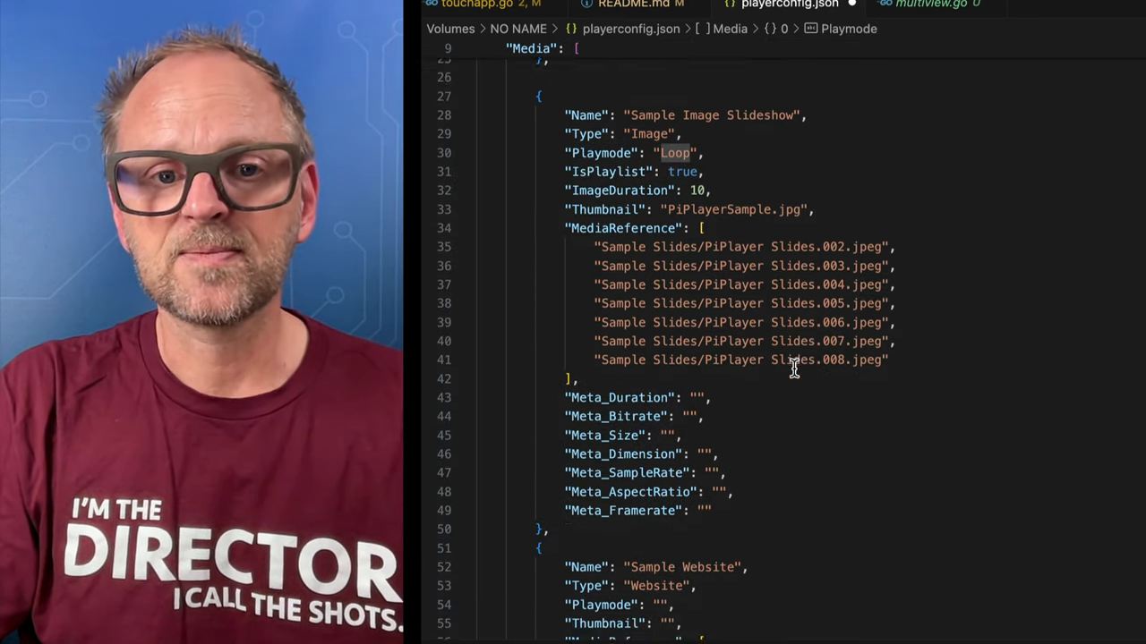
scroll(down, 3)
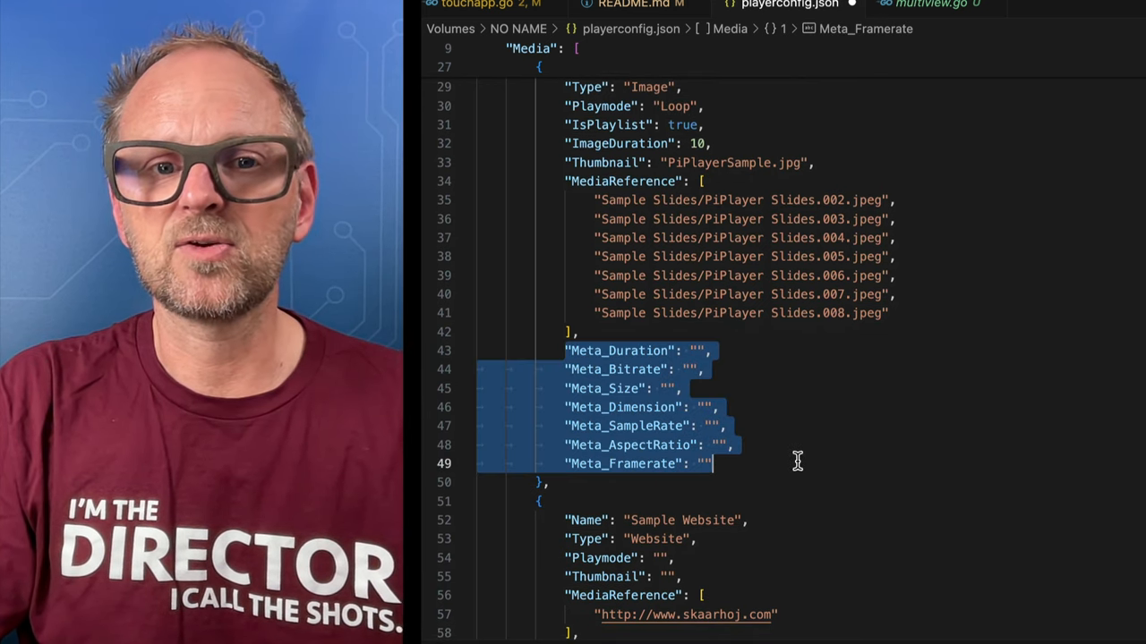
scroll(down, 3)
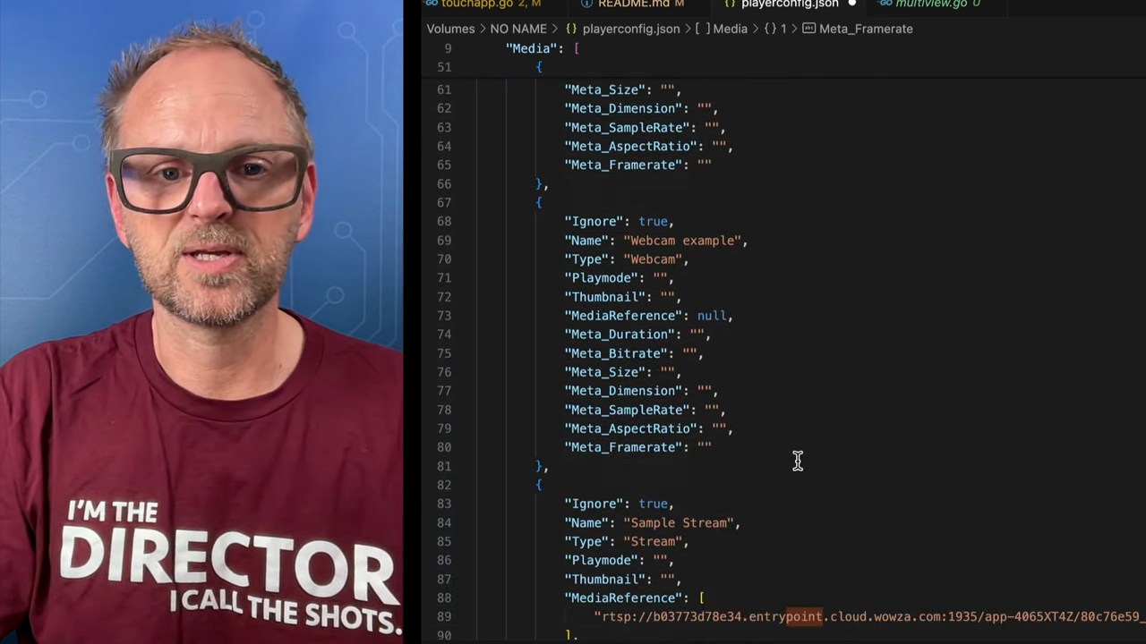
scroll(up, 3)
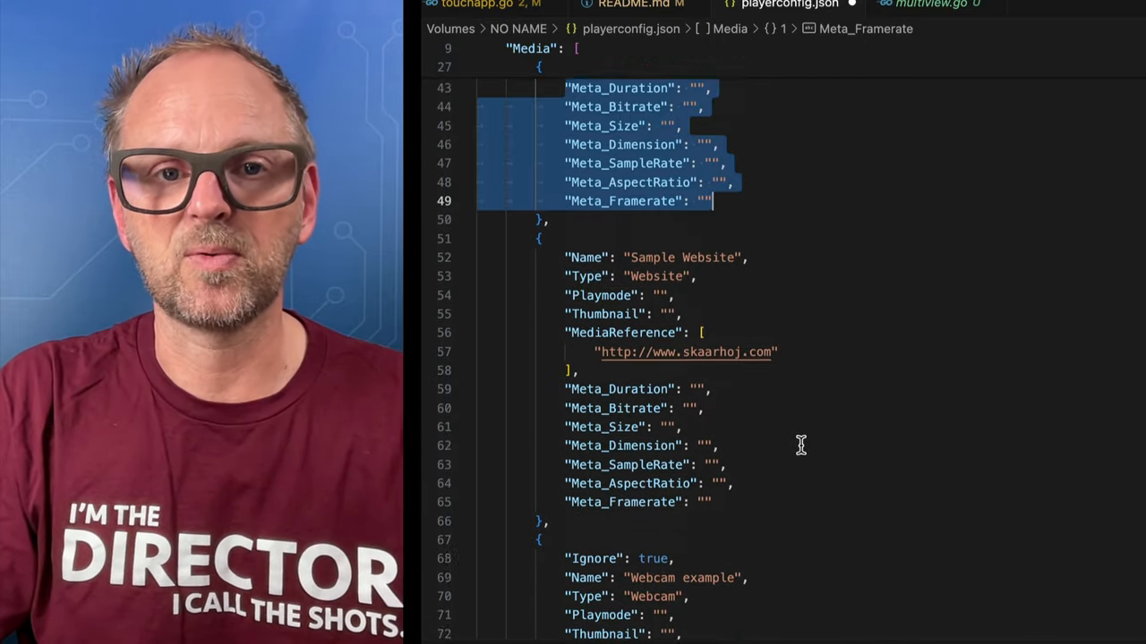
scroll(up, 3)
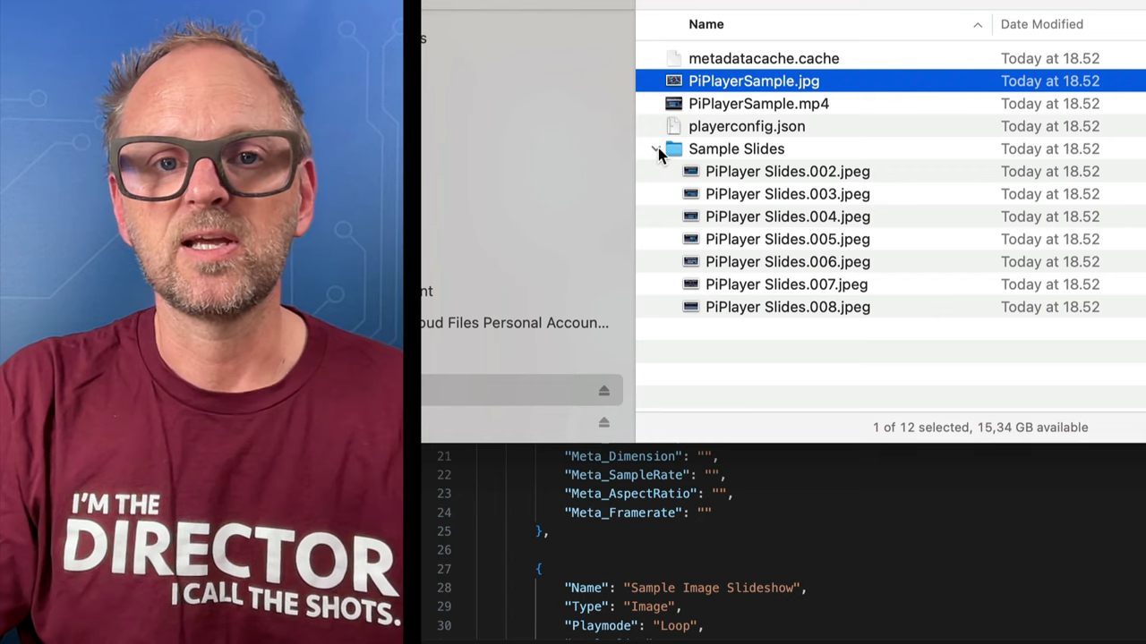
- Collapse the Sample Slides folder and select all files on the NO NAME drive
click(659, 149)
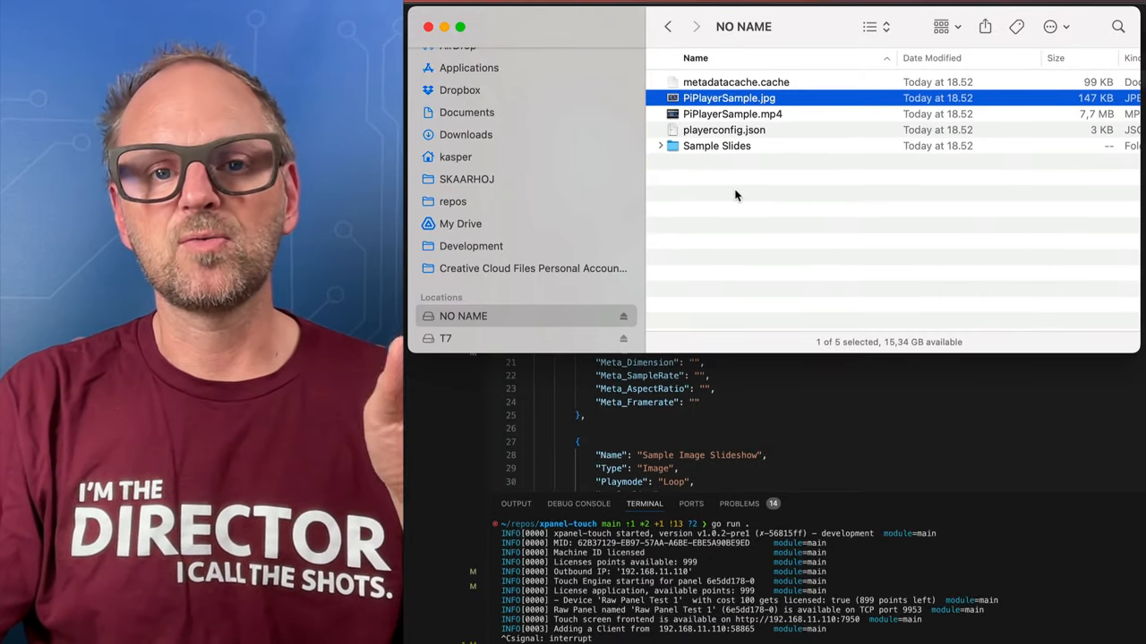
key(cmd+a)
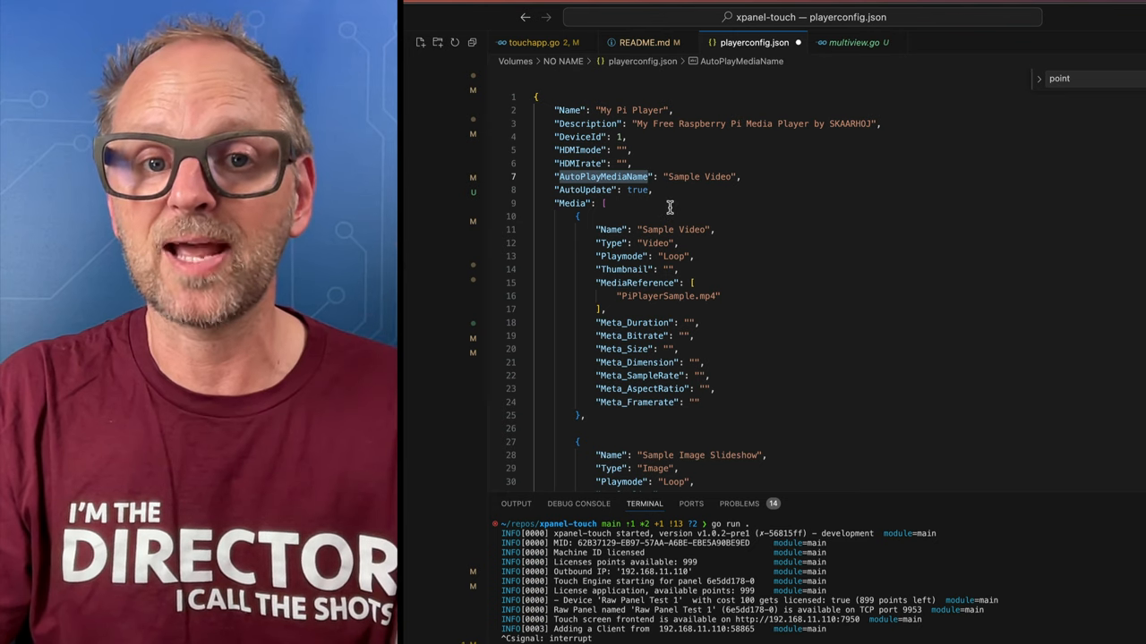
mouse_move(657, 200)
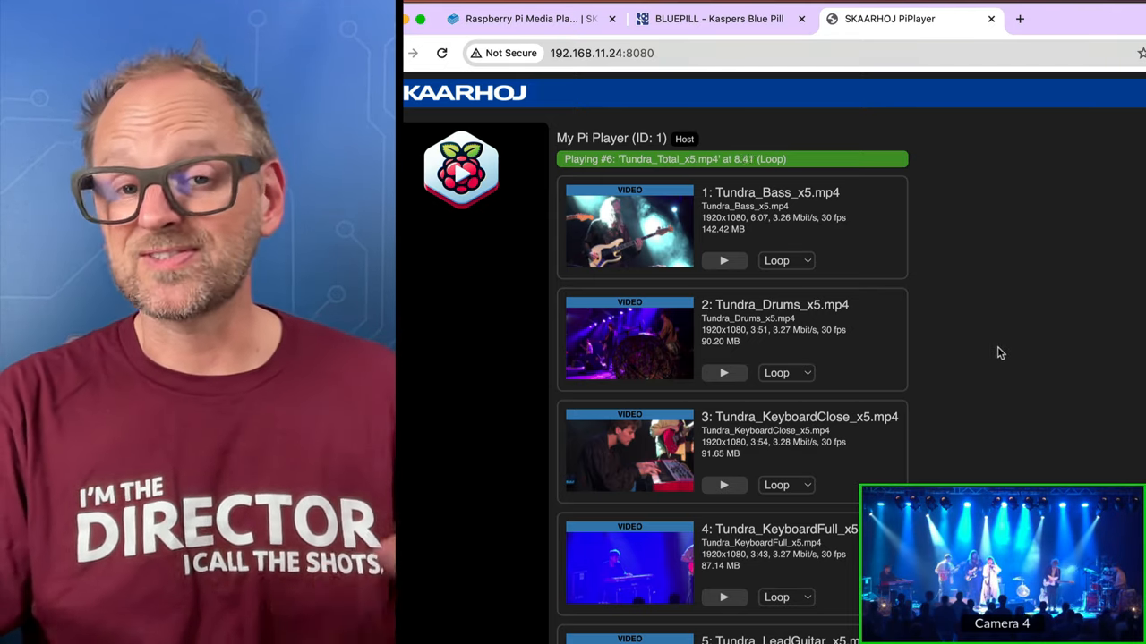
- Scroll the PiPlayer video list to reveal the Resolution and Auto Play settings panel
scroll(down, 3)
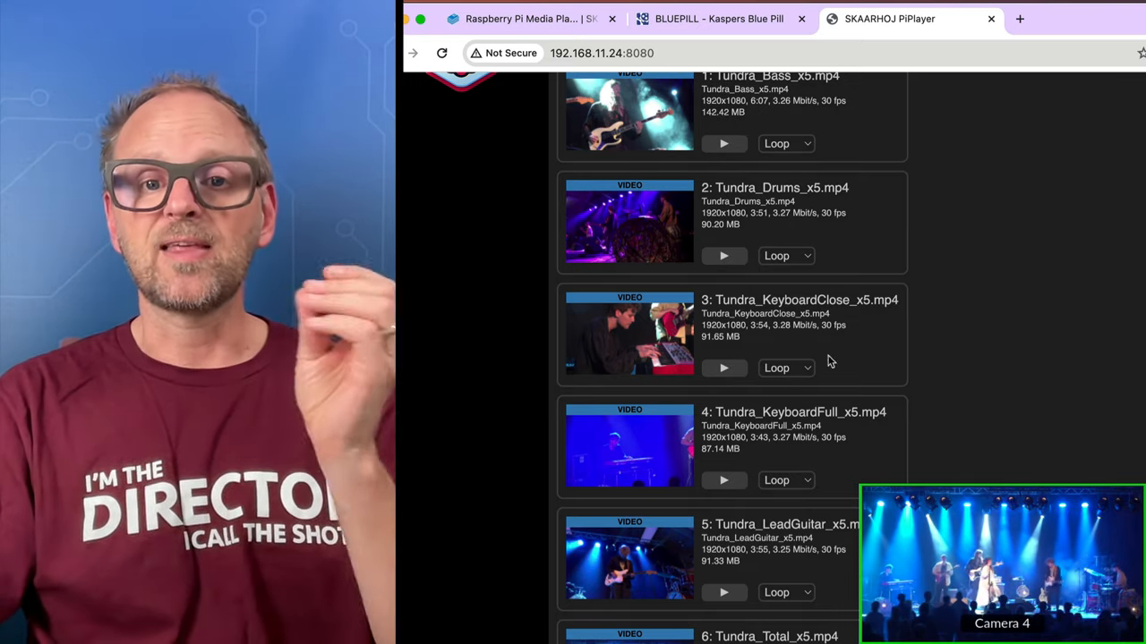
scroll(up, 3)
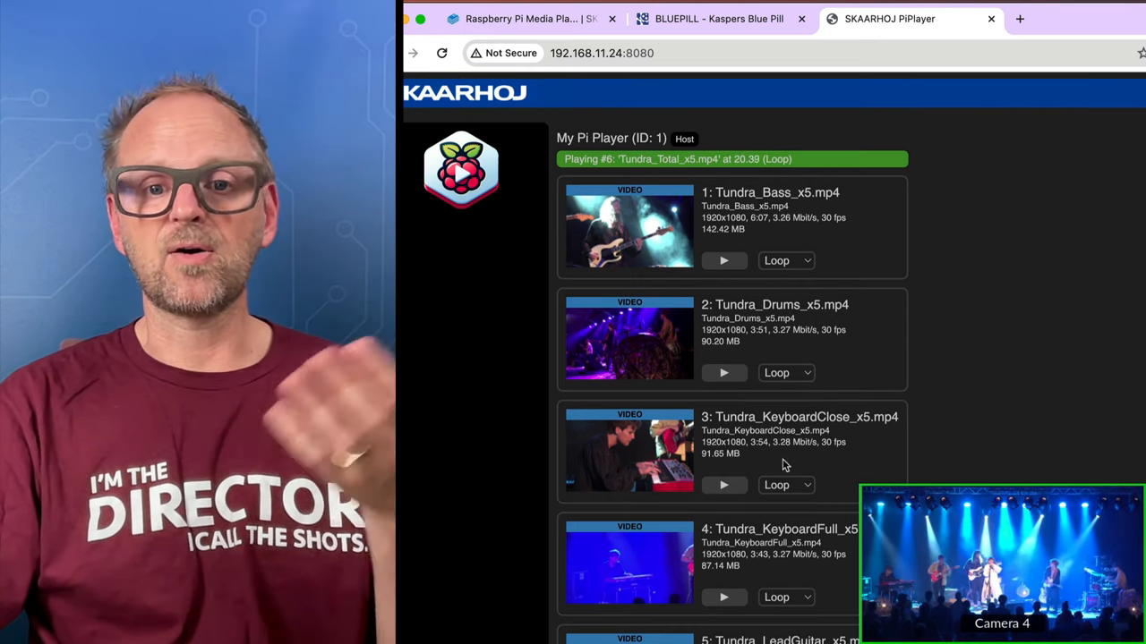
scroll(down, 3)
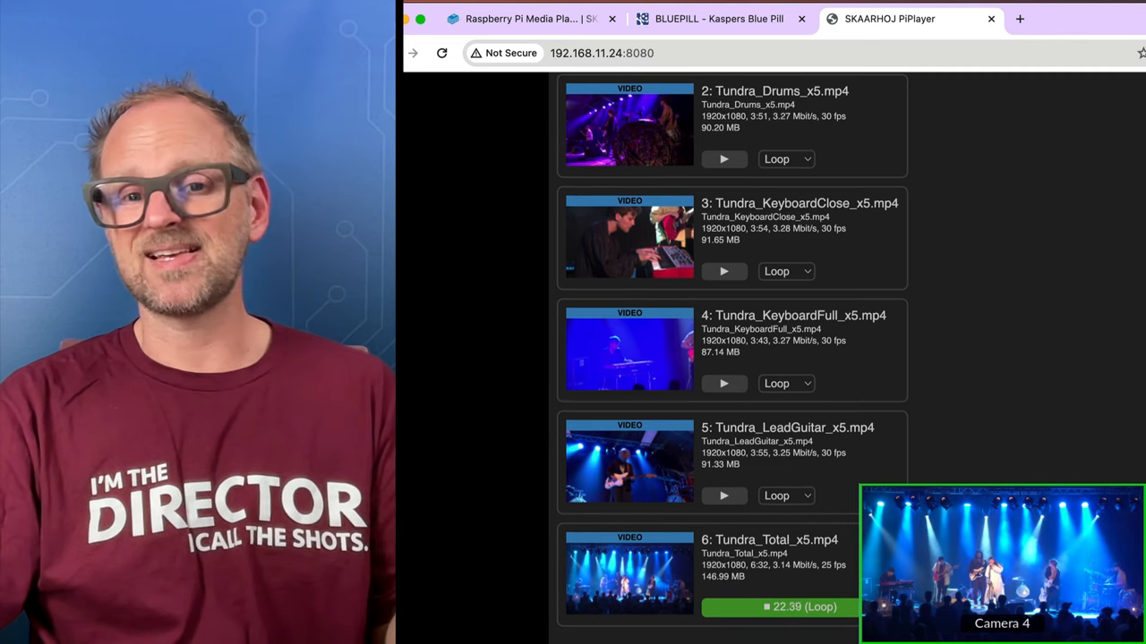
scroll(up, 3)
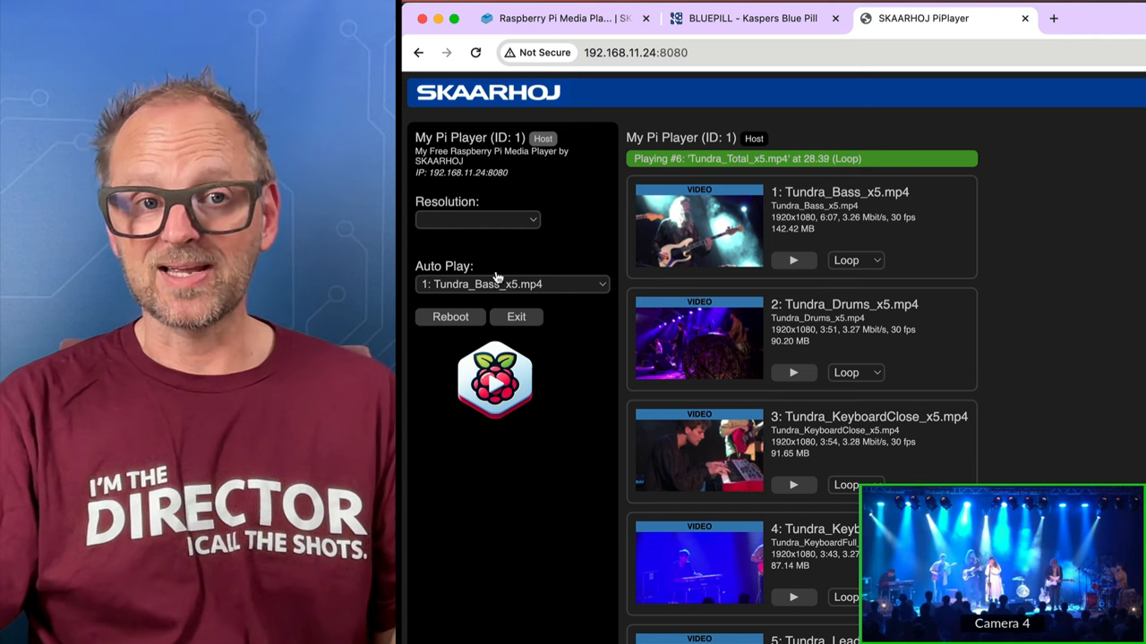
- Choose 1920x1080 50fps as the player's output resolution
click(476, 218)
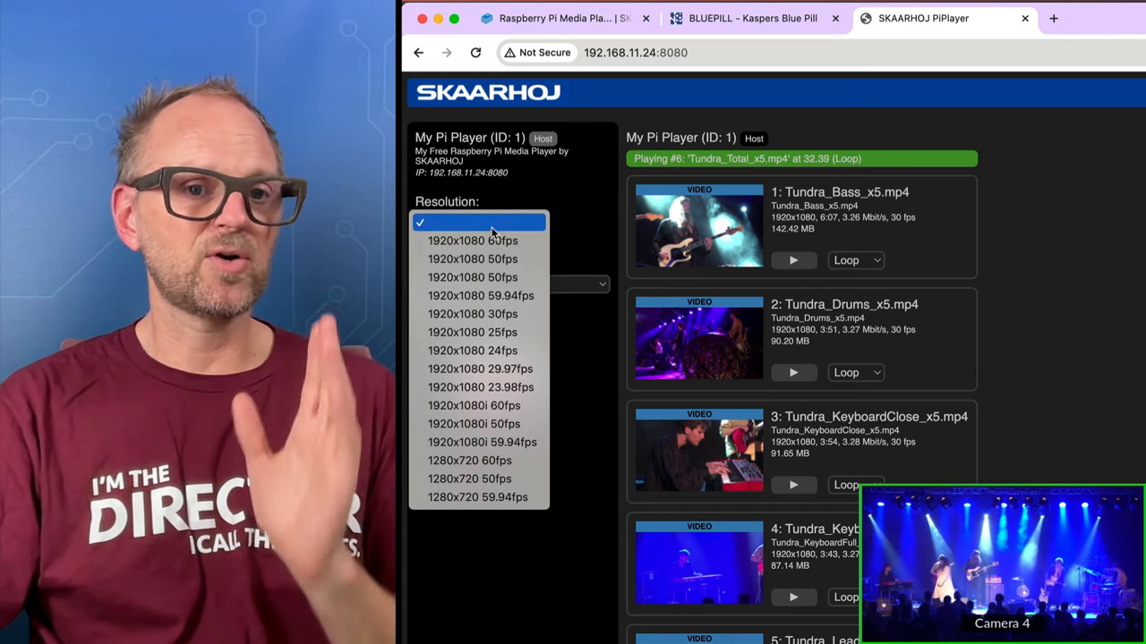
mouse_move(473, 258)
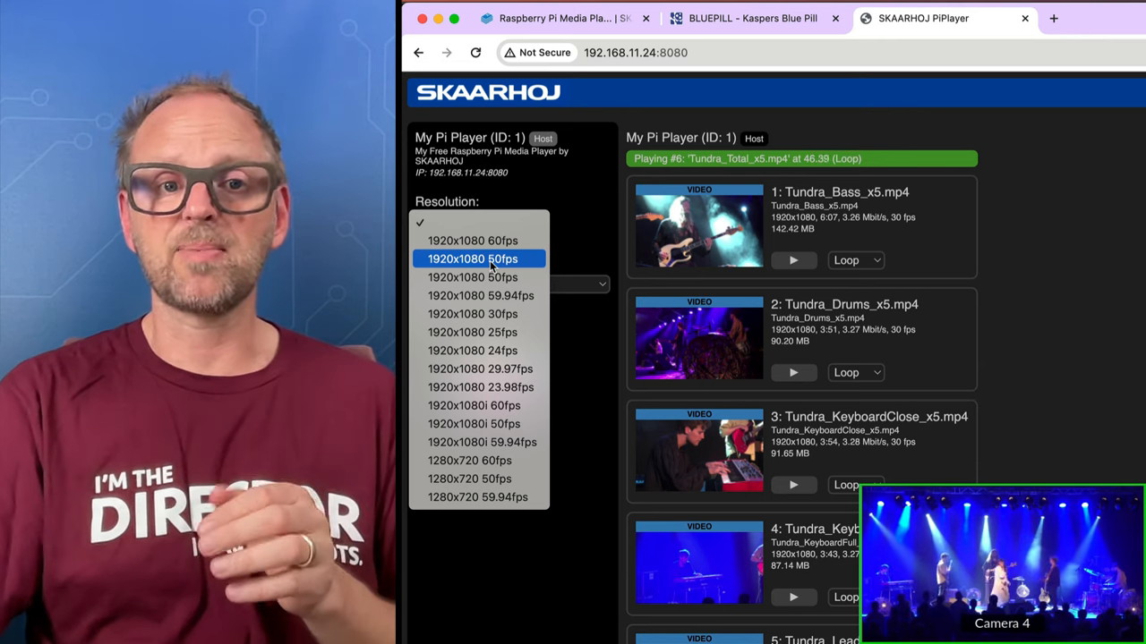
click(473, 258)
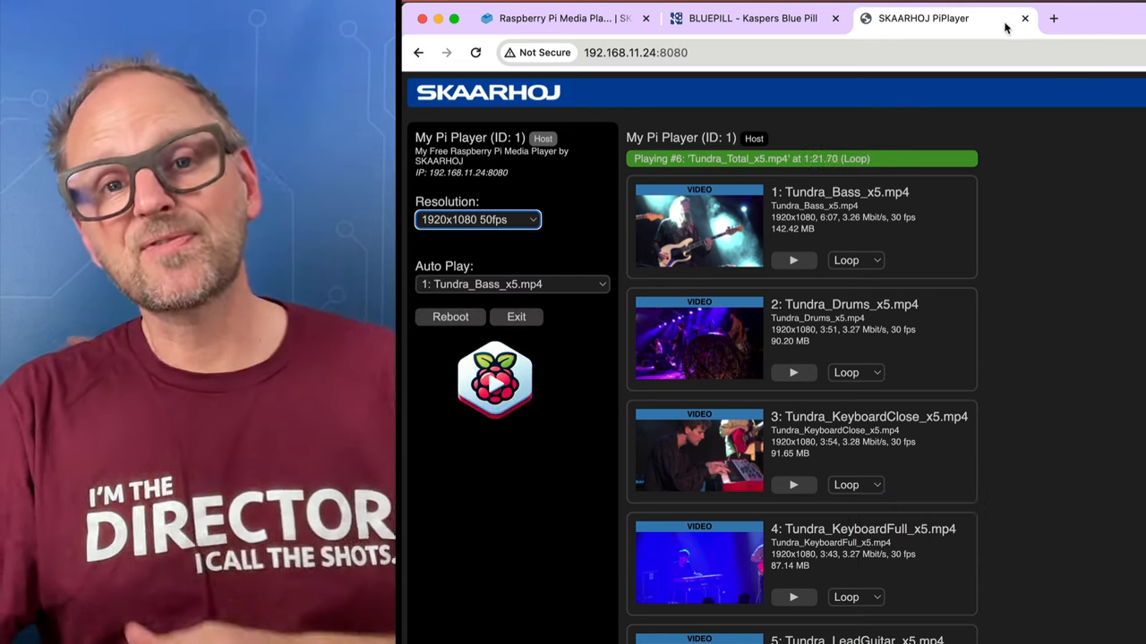
- Switch to the Raspberry Pi Media Player wiki page and reach its Configuration section
click(555, 18)
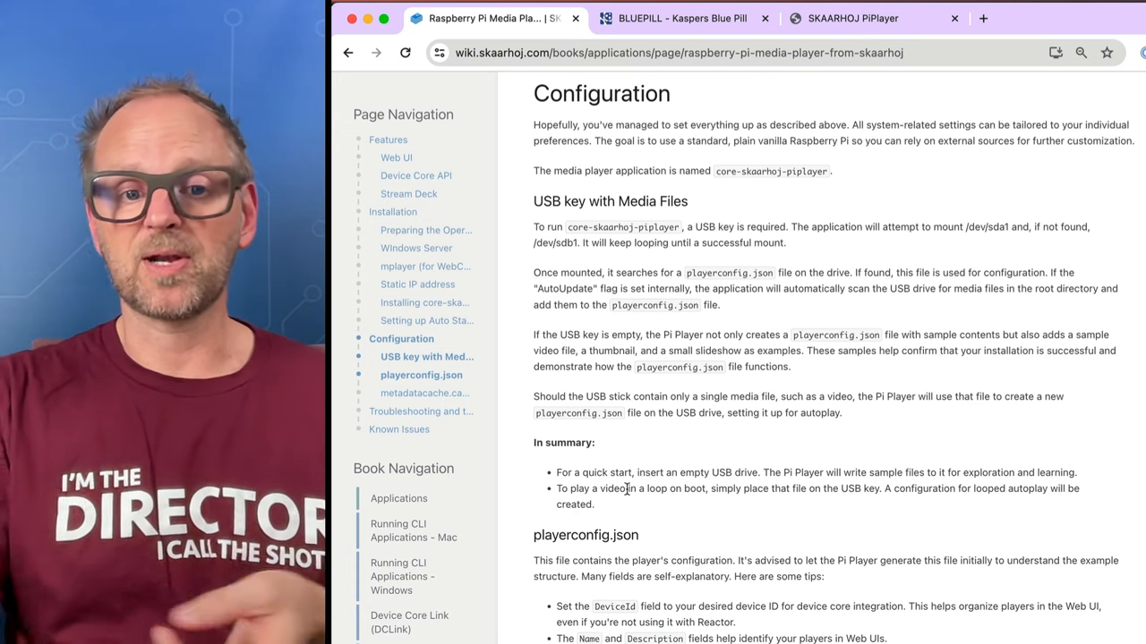
click(570, 535)
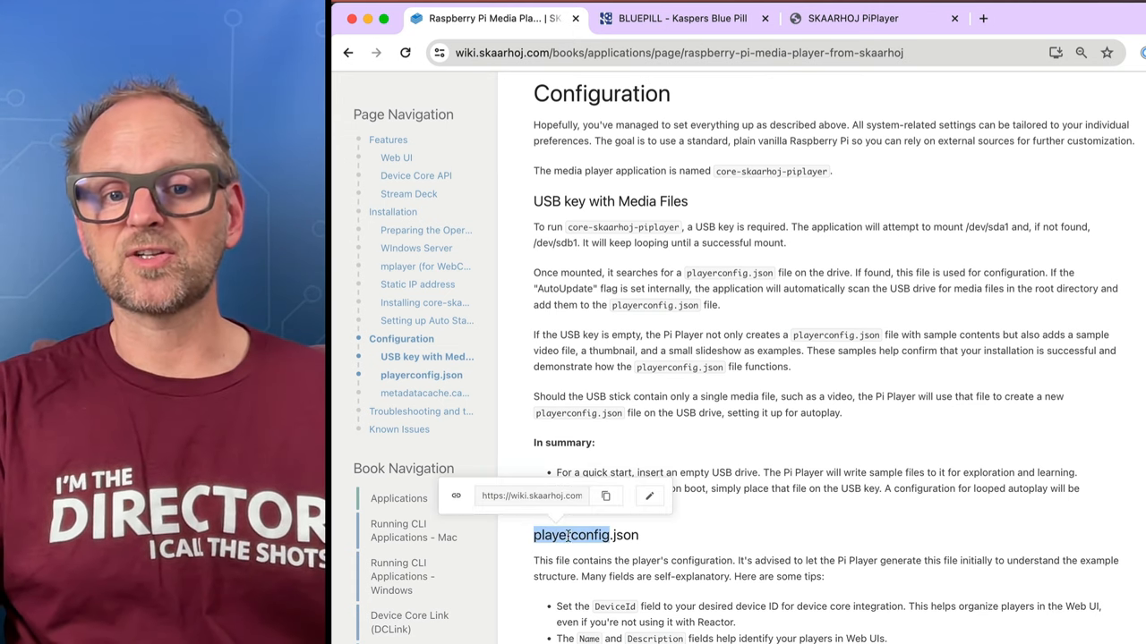
scroll(down, 3)
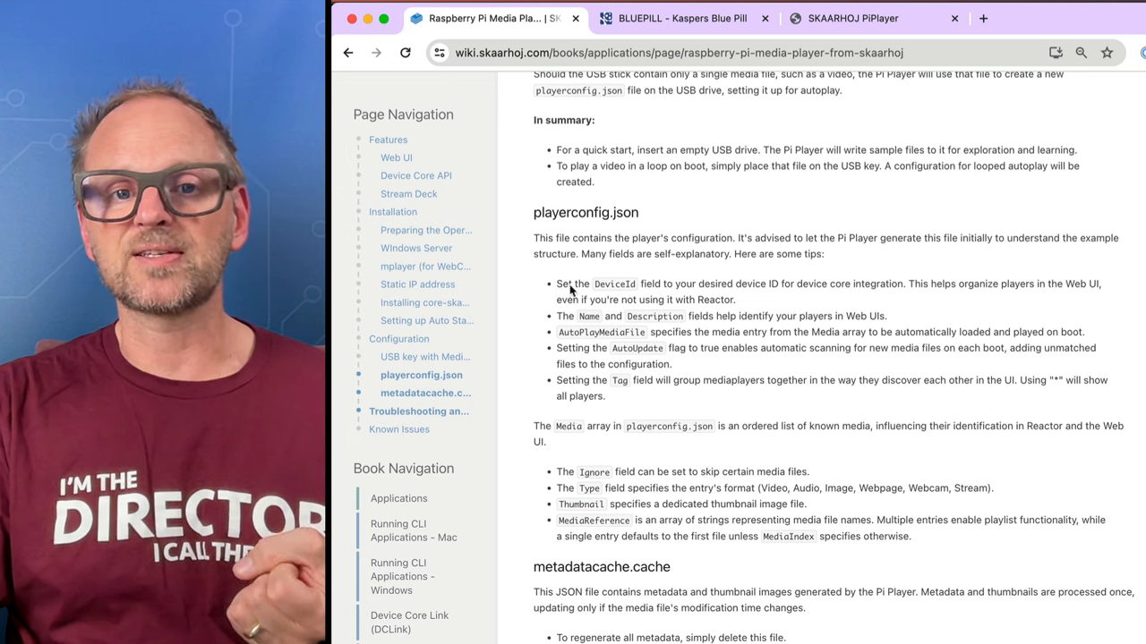
- Review the playerconfig.json, metadatacache.cache and Troubleshooting notes
drag(557, 283, 644, 380)
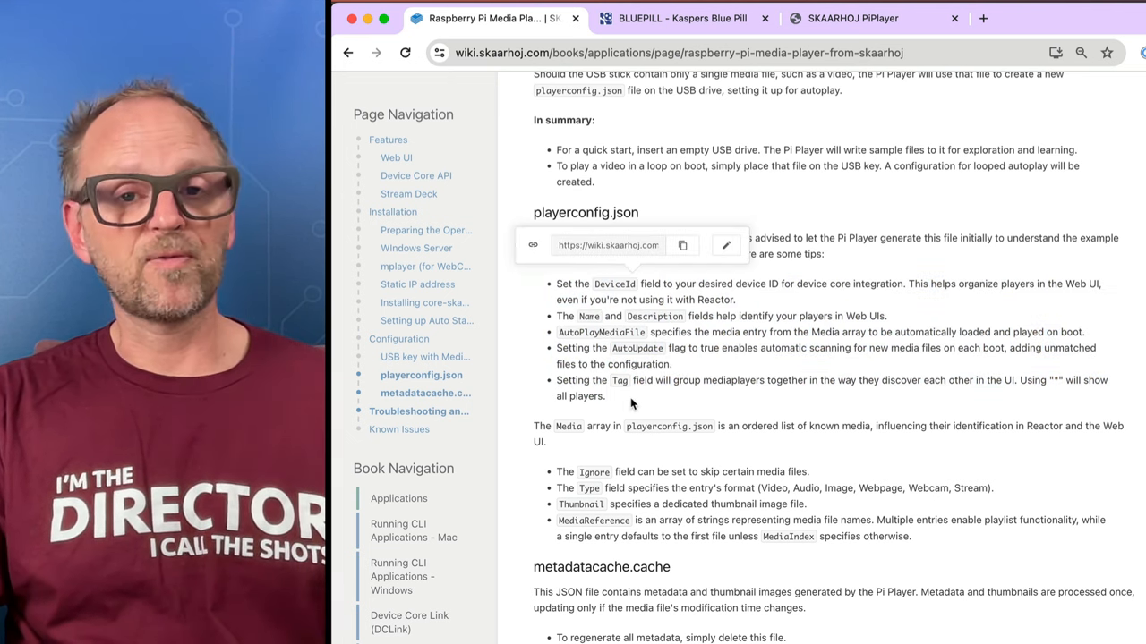
mouse_move(716, 472)
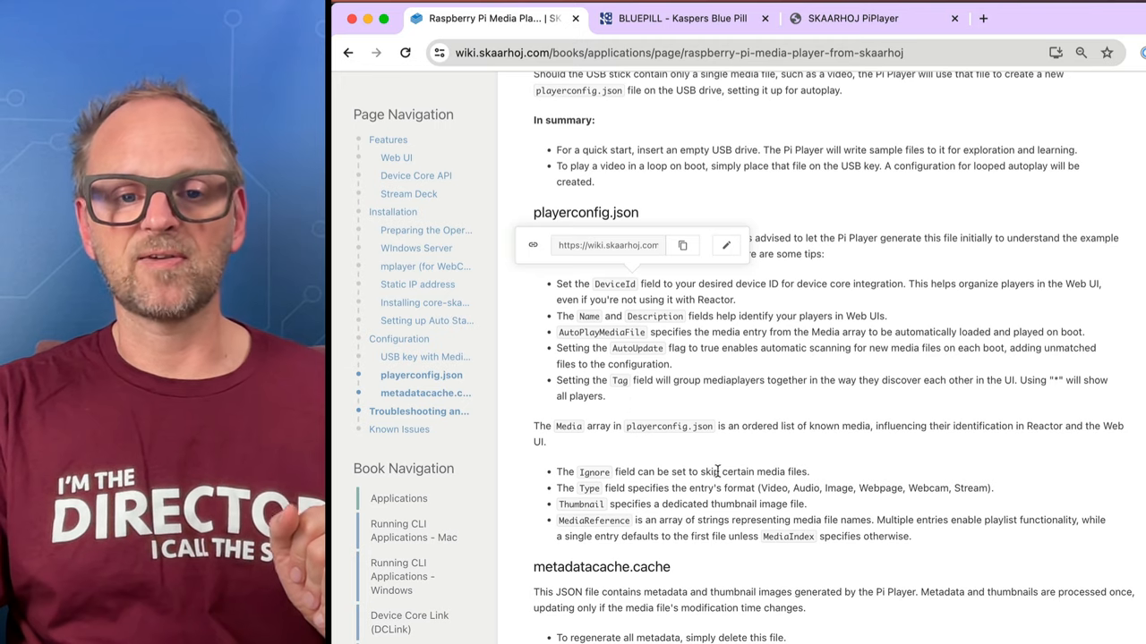
scroll(down, 3)
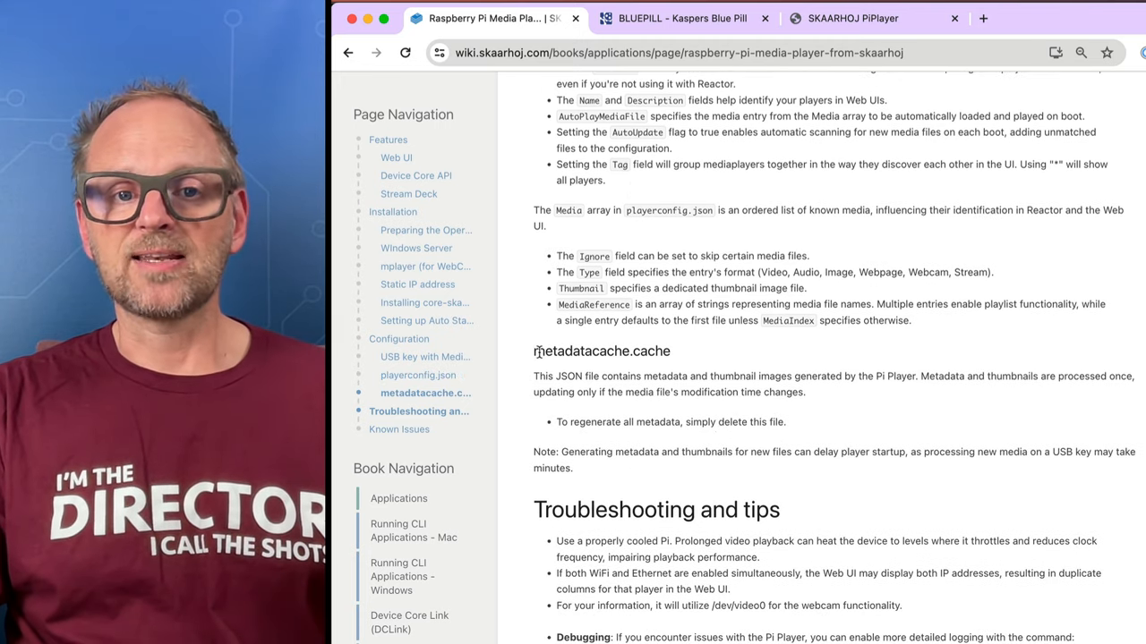
mouse_move(683, 376)
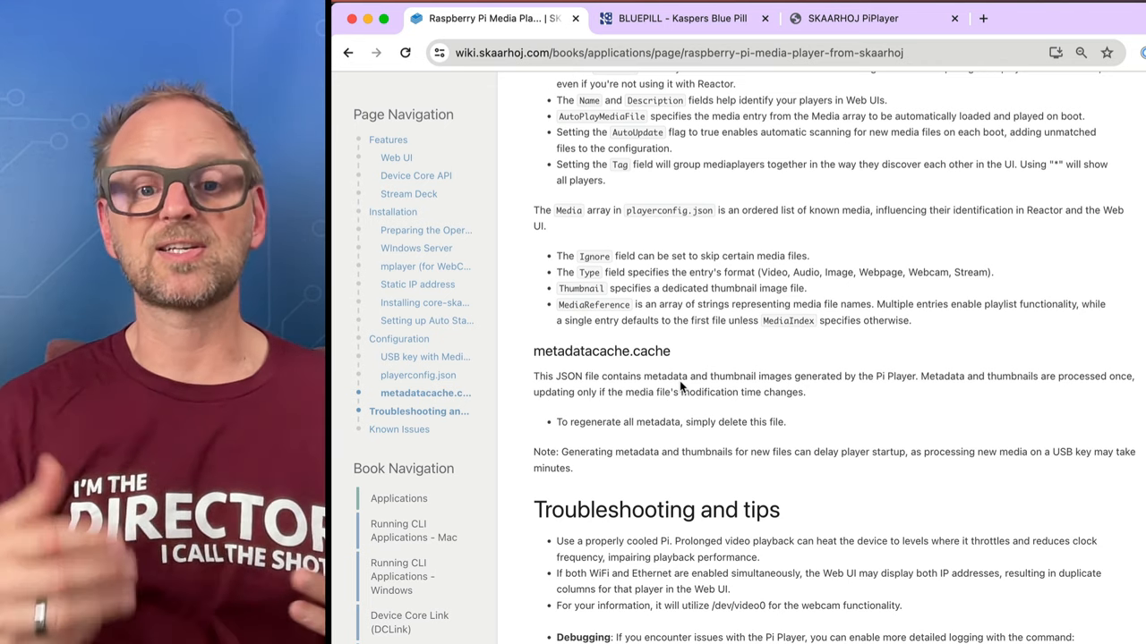
scroll(down, 3)
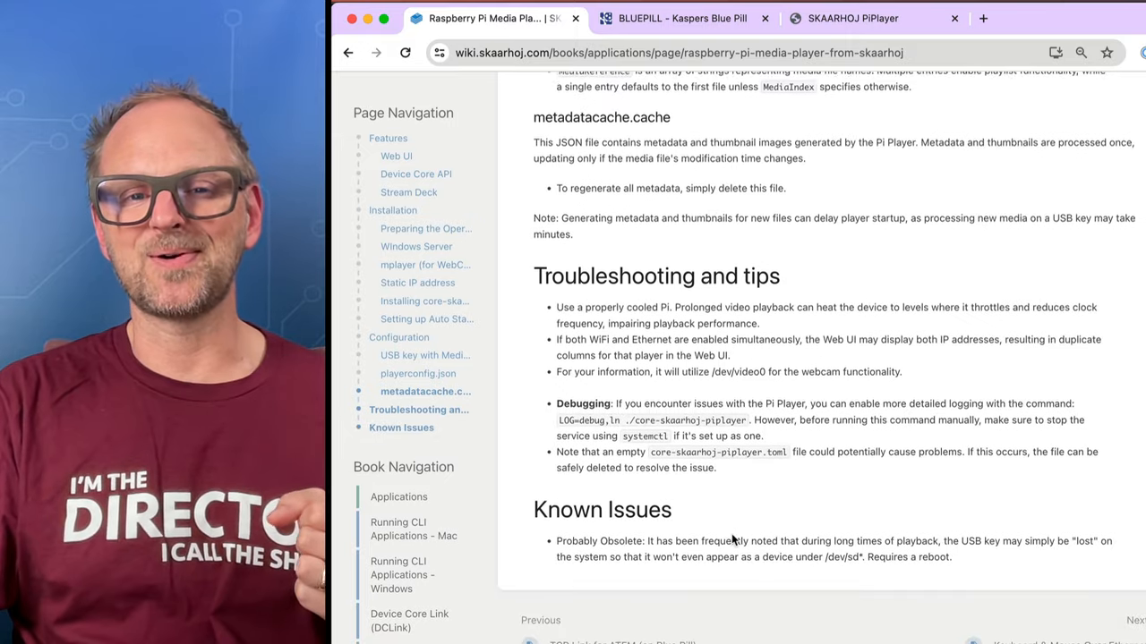